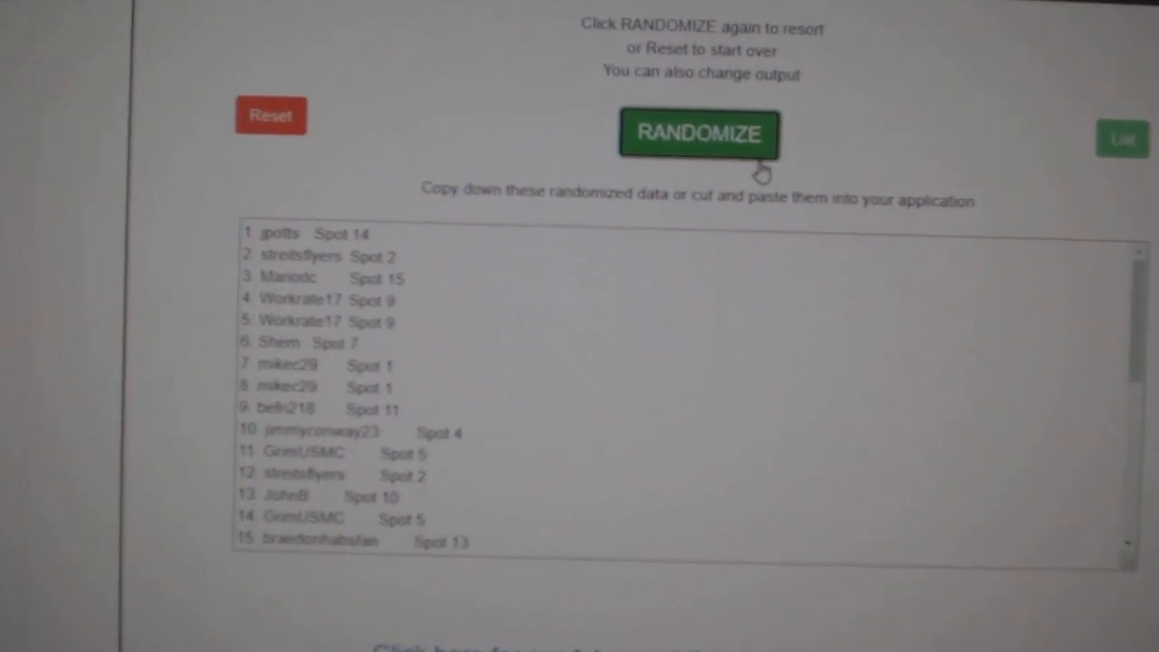
Randomize the participant names and spots list twice for a fresh order.
left_click(699, 134)
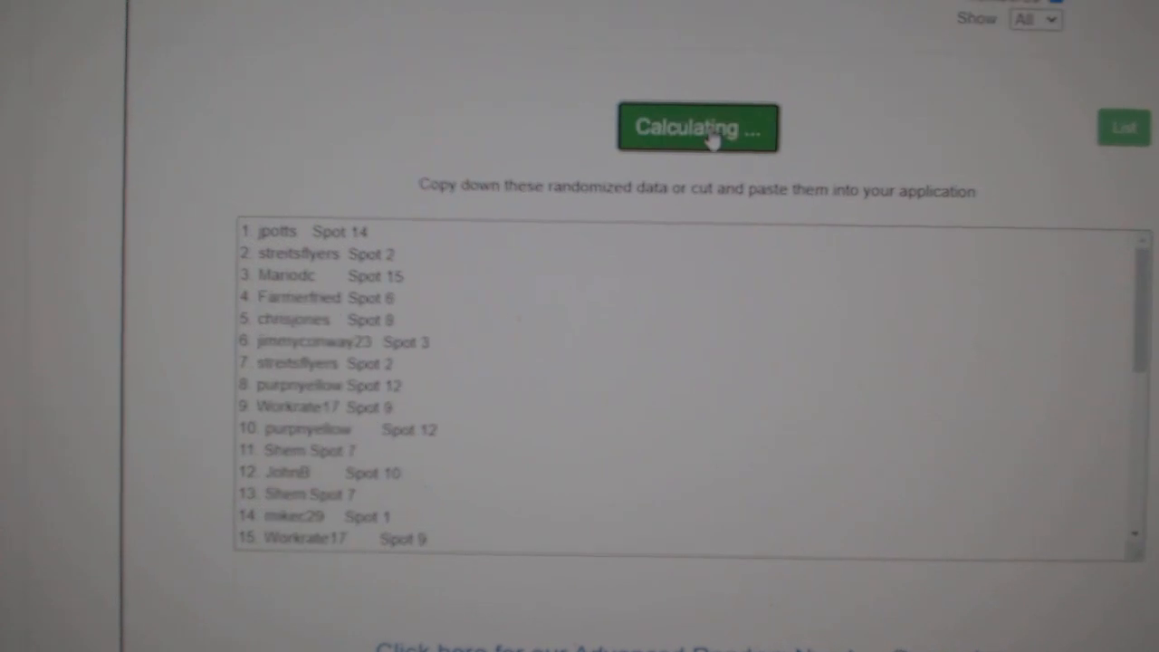
left_click(698, 127)
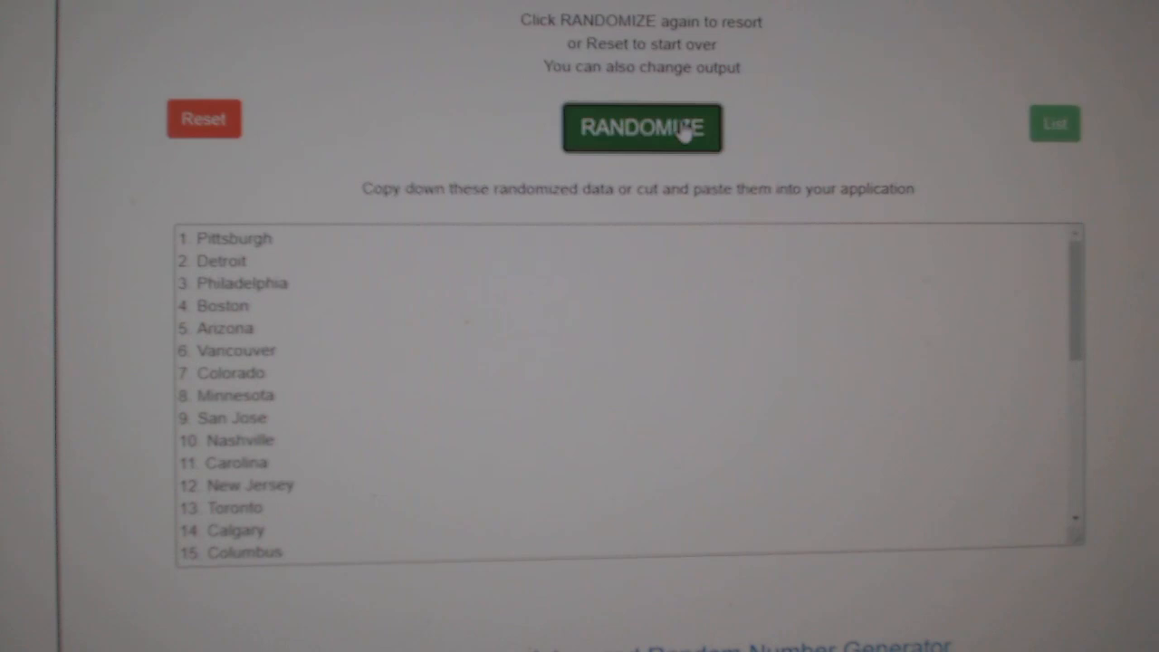
Randomize the NHL team city list into a new order.
left_click(641, 127)
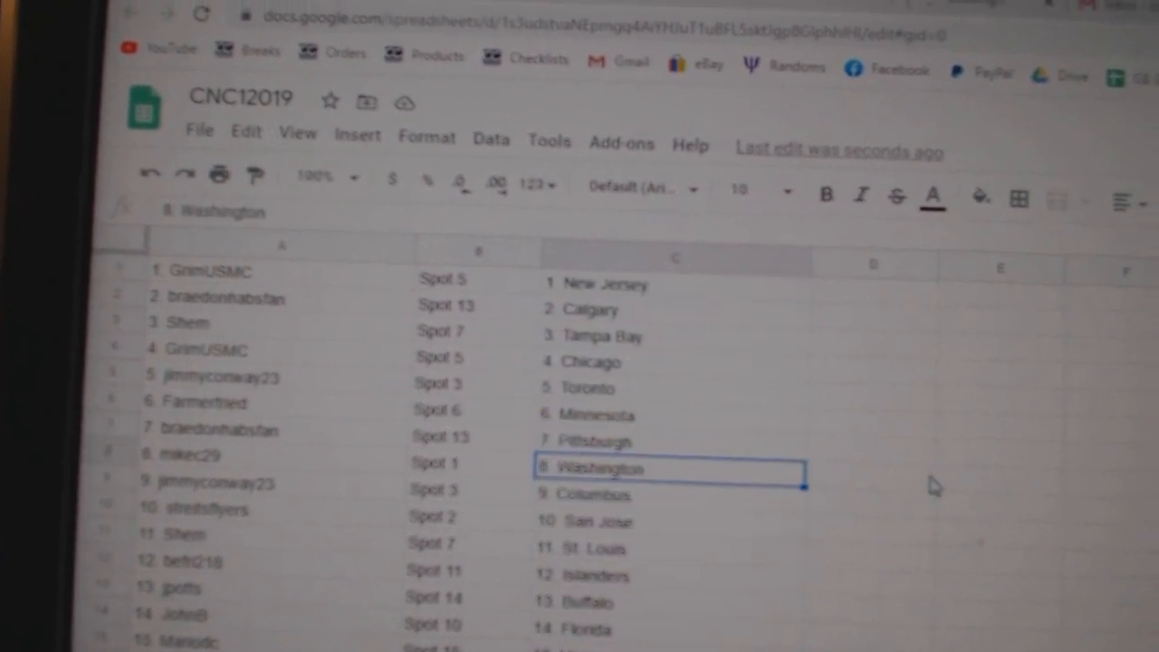
Scroll down the CNC12019 sheet to review names, spots and teams through row 28.
scroll("down", 3)
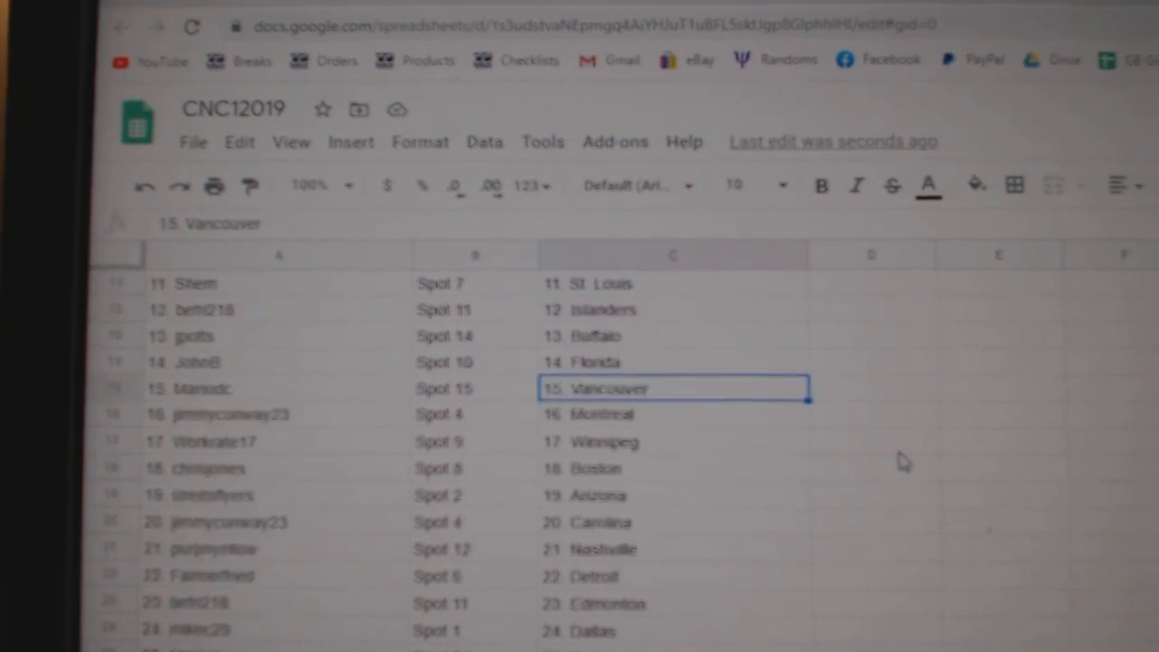
scroll("down", 3)
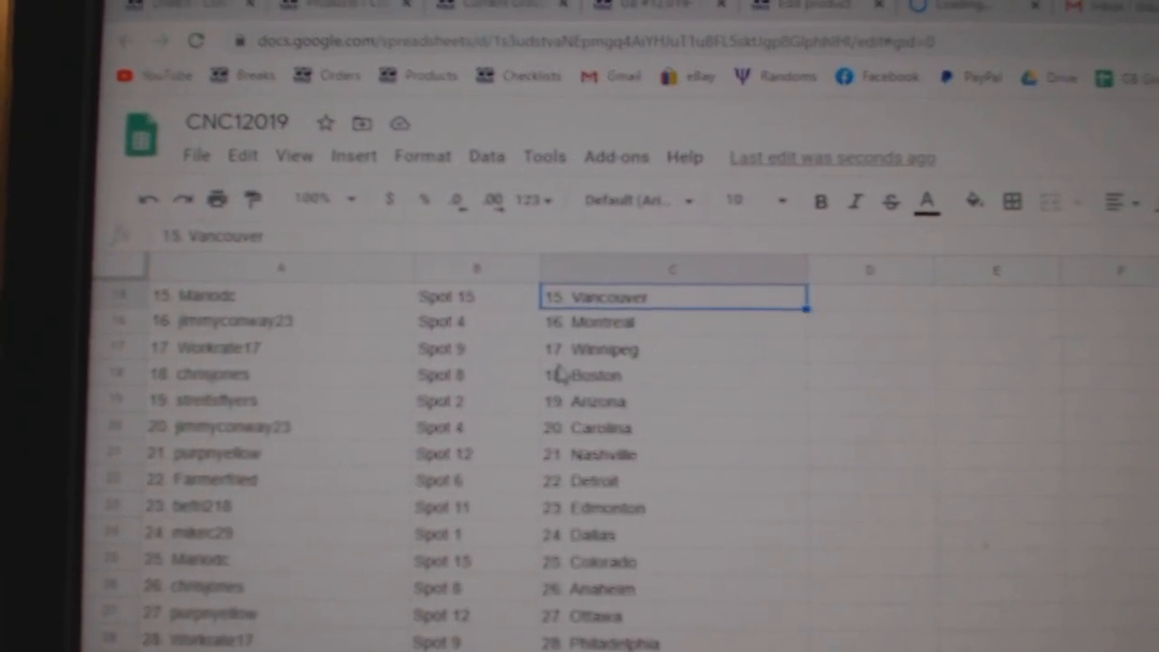